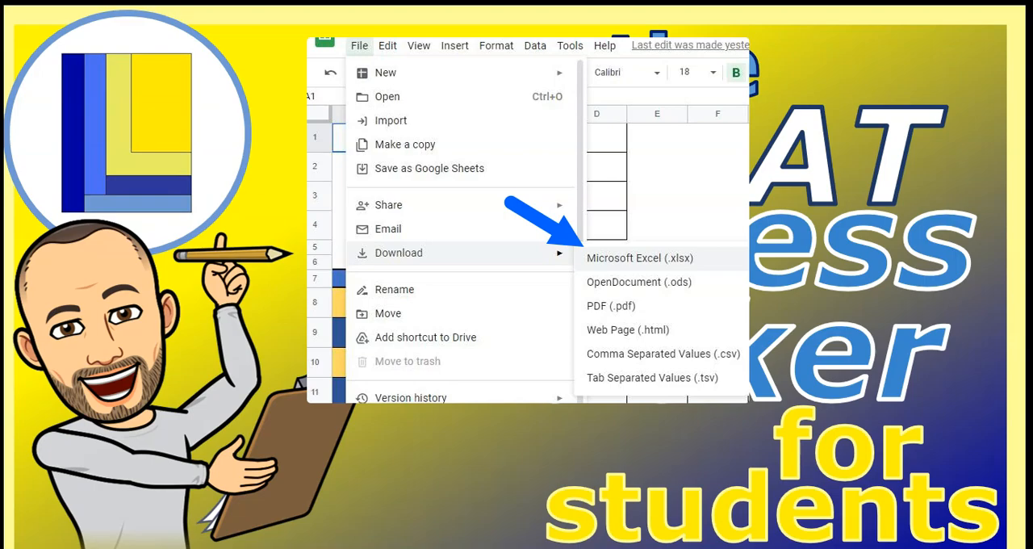
# Download the Google Sheets progress tracker as a Microsoft Excel (.xlsx) workbook.
pyautogui.click(638, 258)
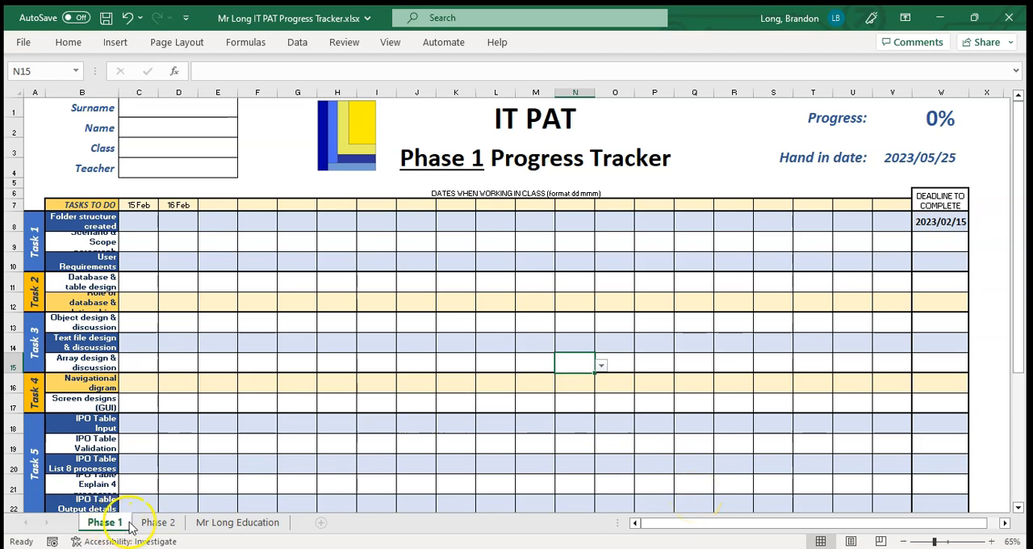
pyautogui.click(167, 523)
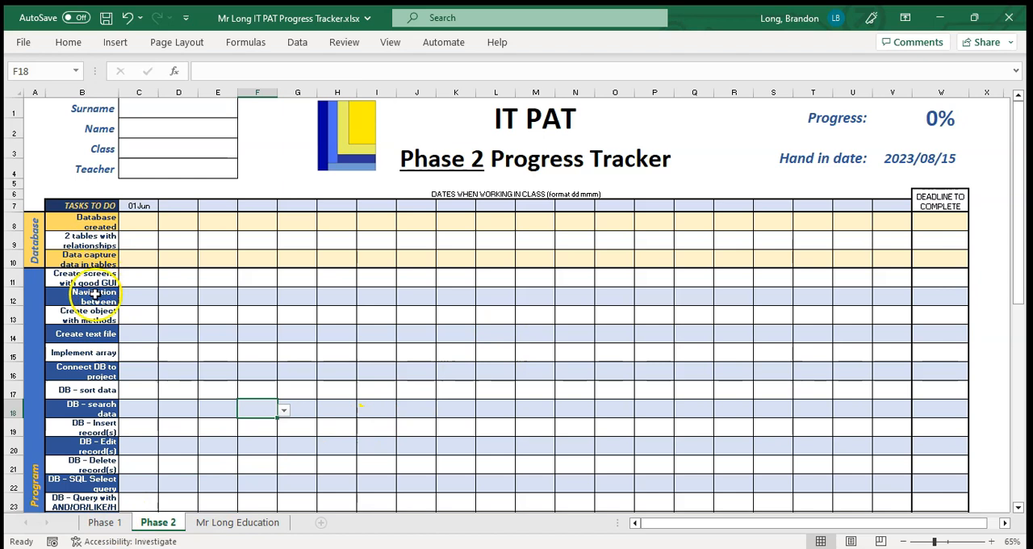
pyautogui.click(107, 523)
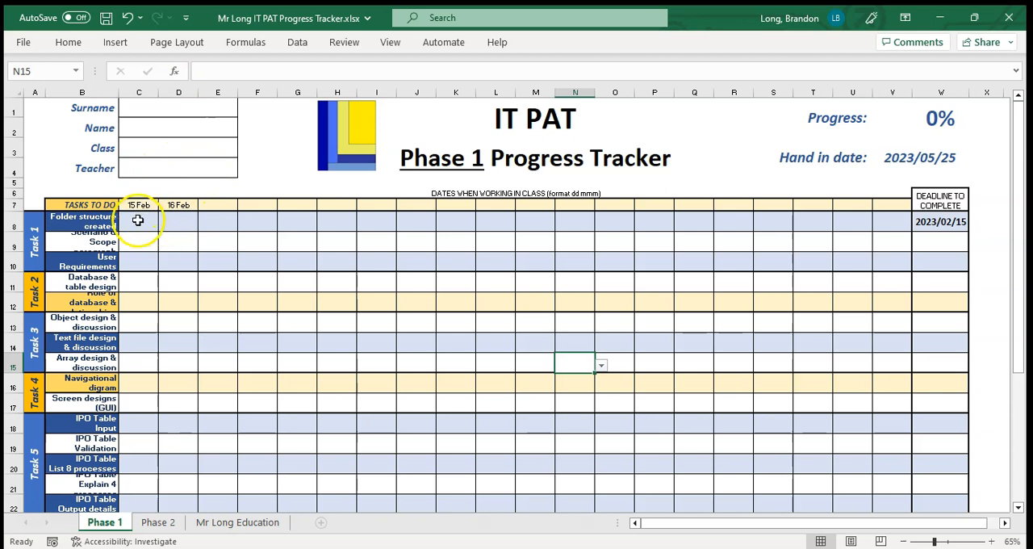
# Mark folder structure Completed and Scope Worked on for 15 Feb.
pyautogui.click(138, 221)
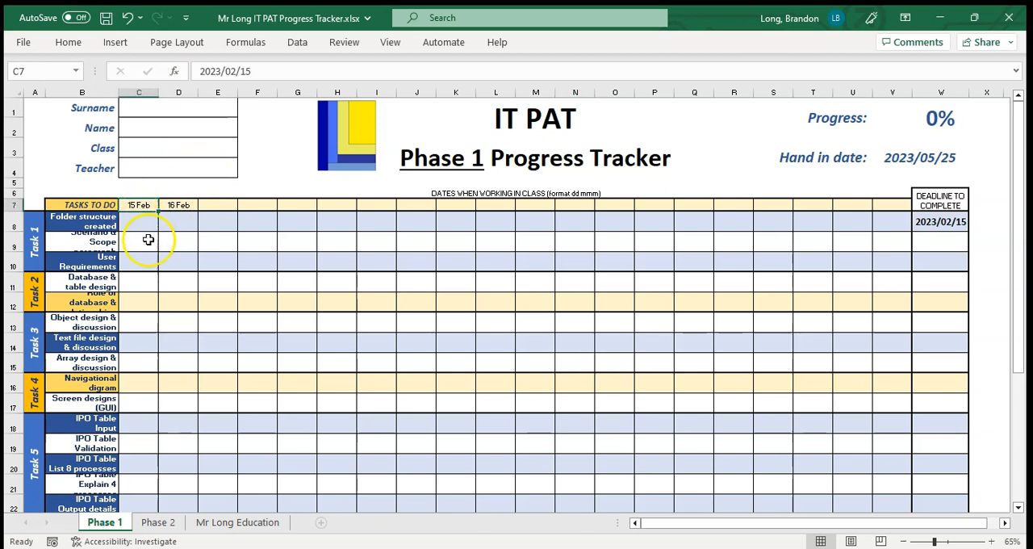
pyautogui.click(139, 226)
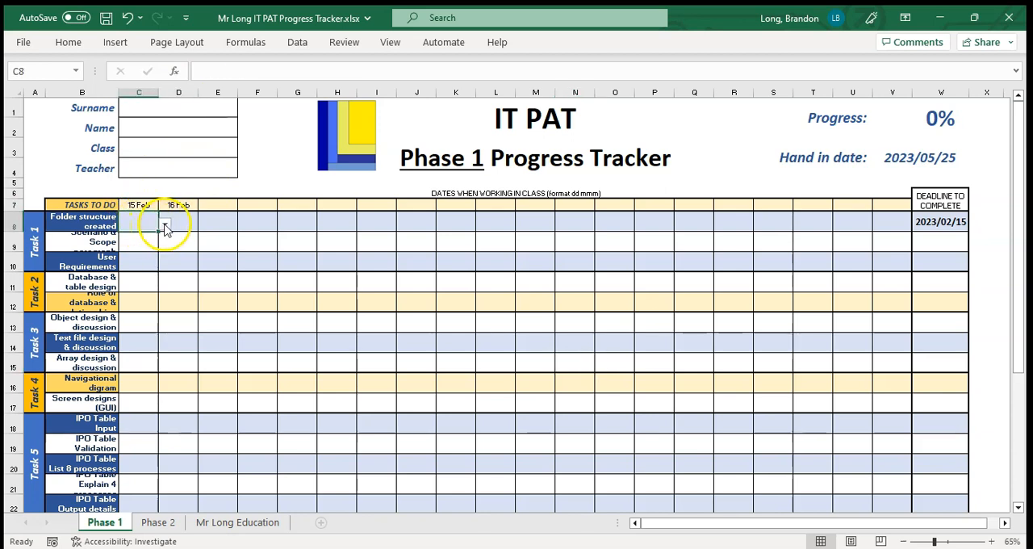
pyautogui.click(164, 223)
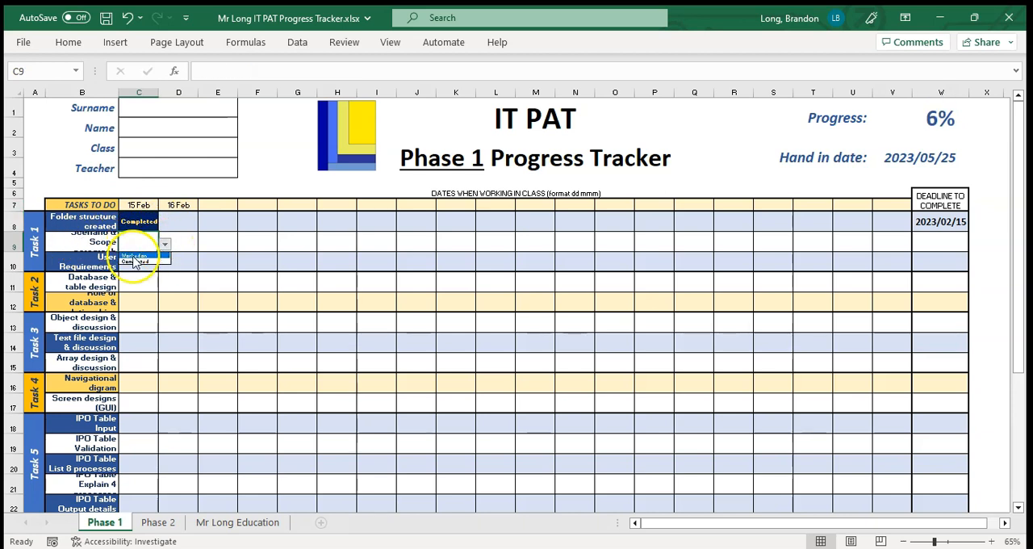
pyautogui.click(132, 259)
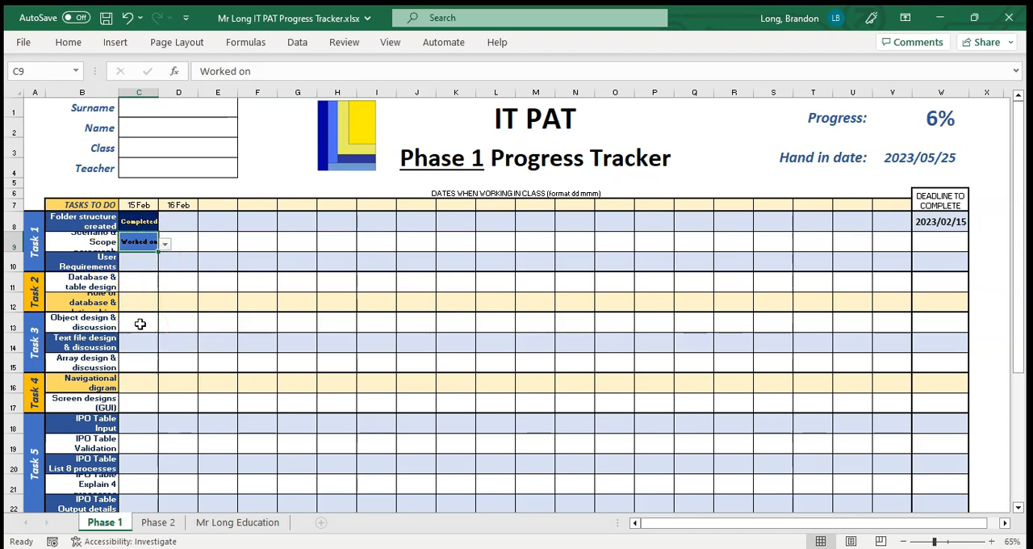
# Mark Scope and User Requirements on 16 Feb, add 20 Feb and complete User Requirements there.
pyautogui.click(178, 242)
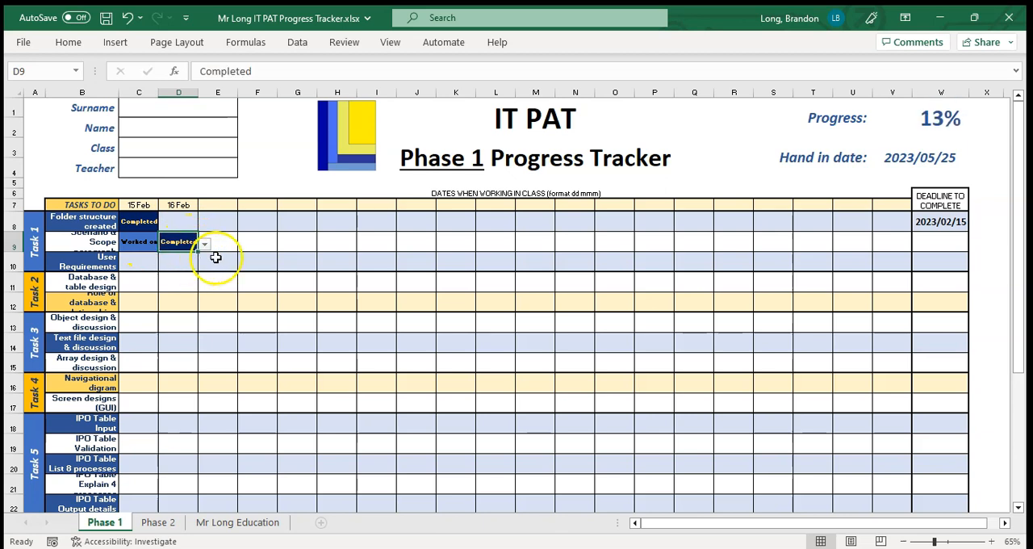
pyautogui.click(177, 262)
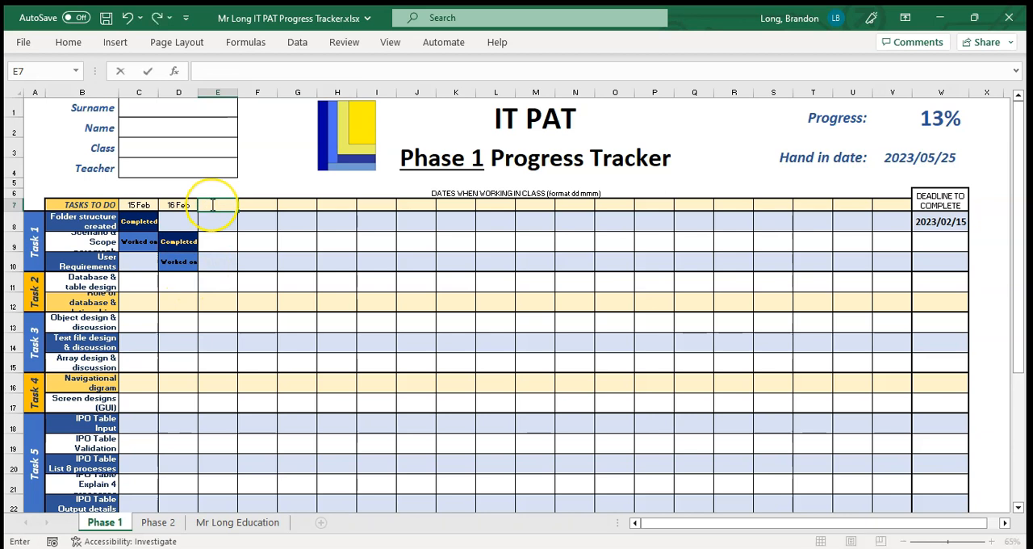
pyautogui.write('20 Feb')
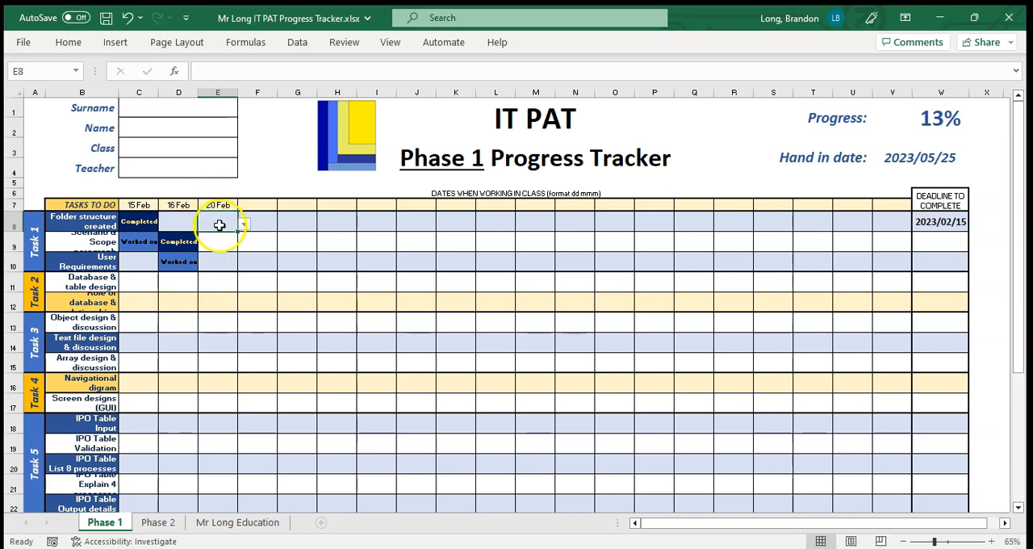
pyautogui.click(242, 264)
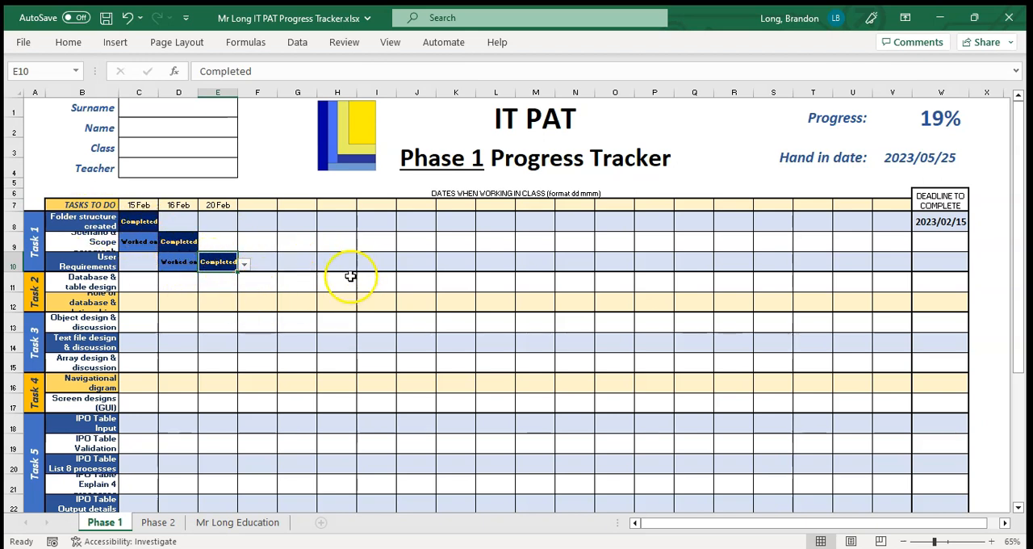
pyautogui.moveTo(248, 297)
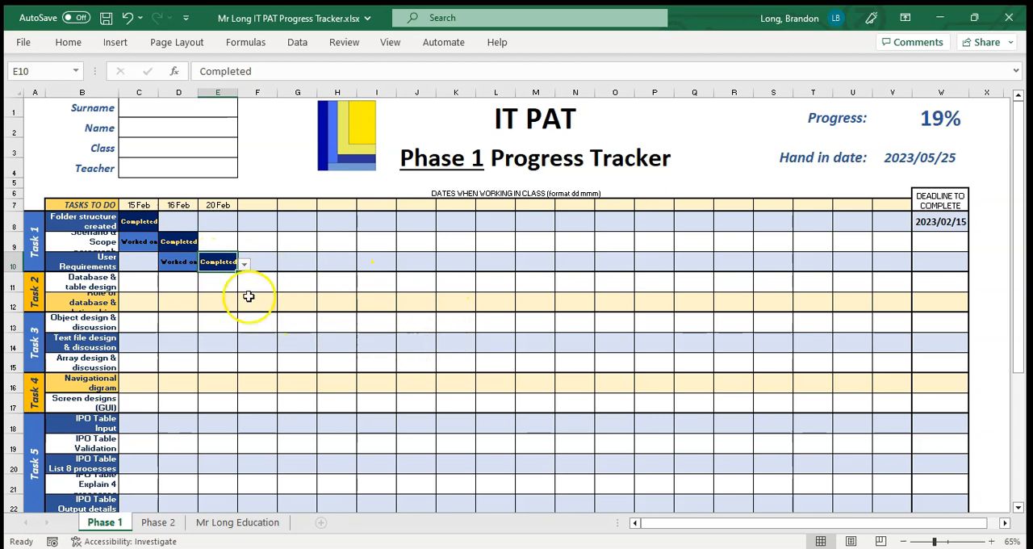
pyautogui.moveTo(916, 125)
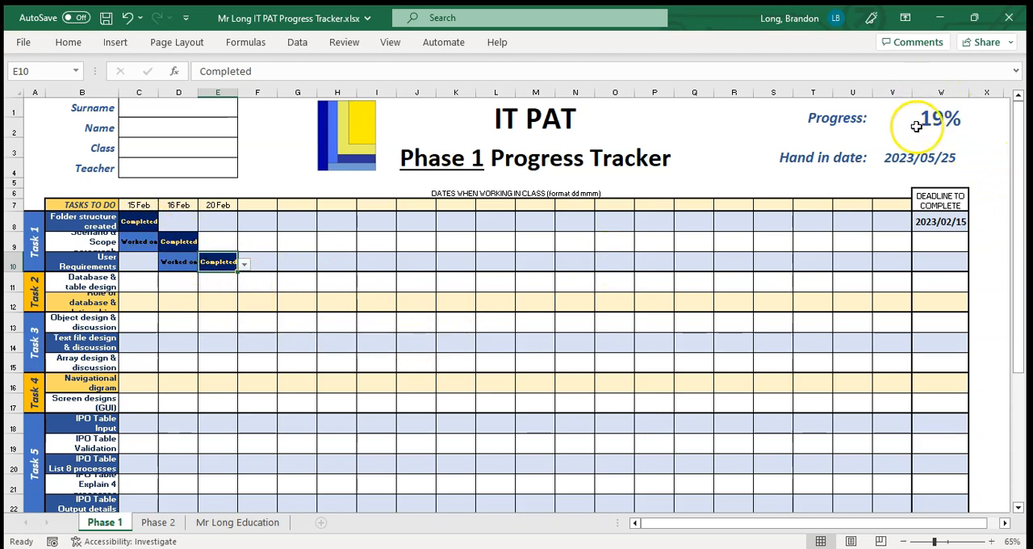
pyautogui.moveTo(916, 155)
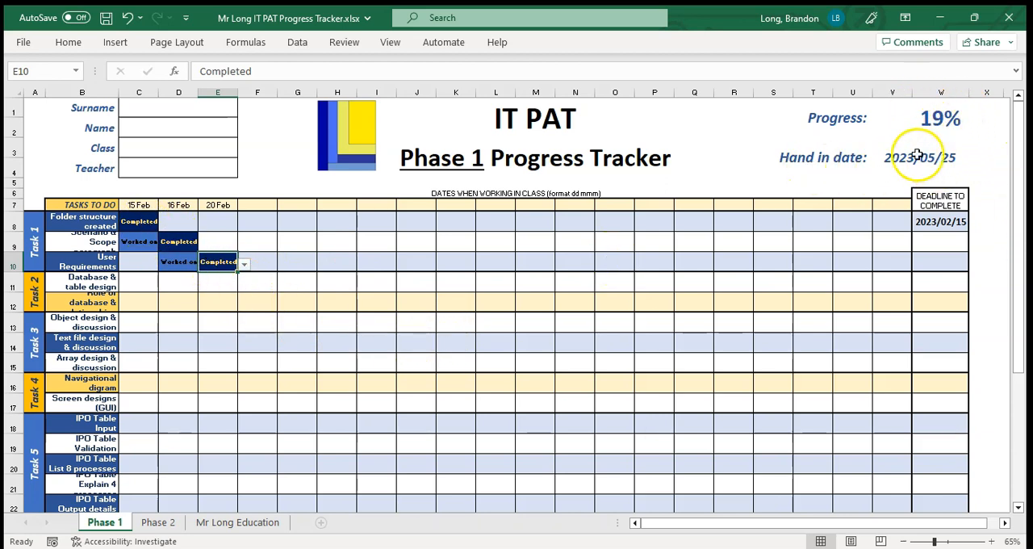
pyautogui.moveTo(923, 145)
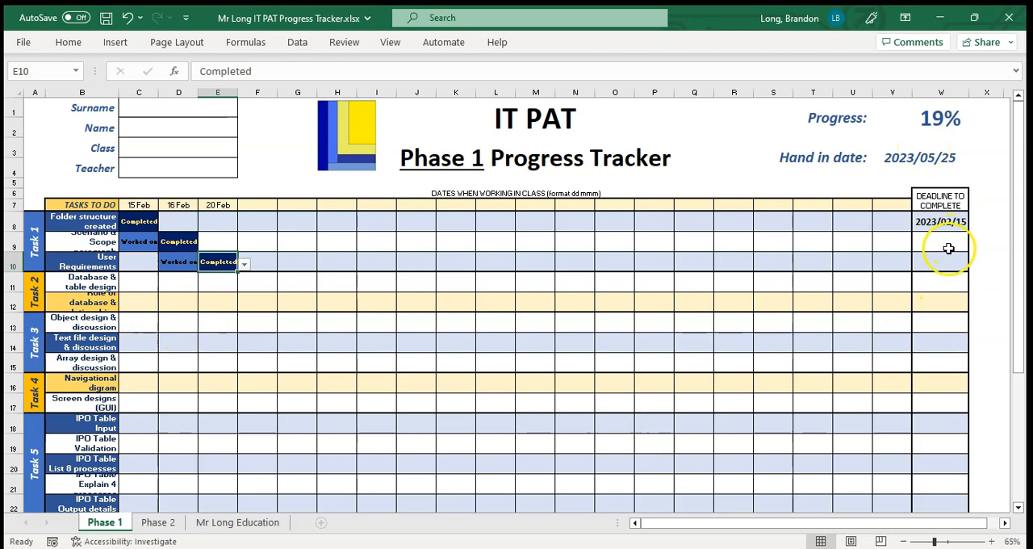
pyautogui.moveTo(187, 260)
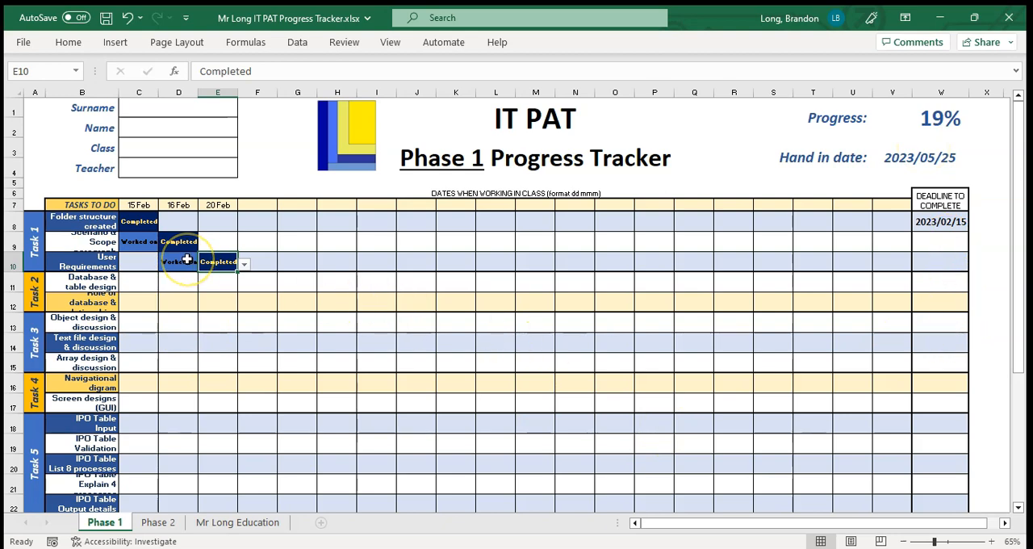
# Enter work ratings 4, 5 and 2 in row 25 for the first three lessons, giving 73% work rate.
pyautogui.scroll(-3)
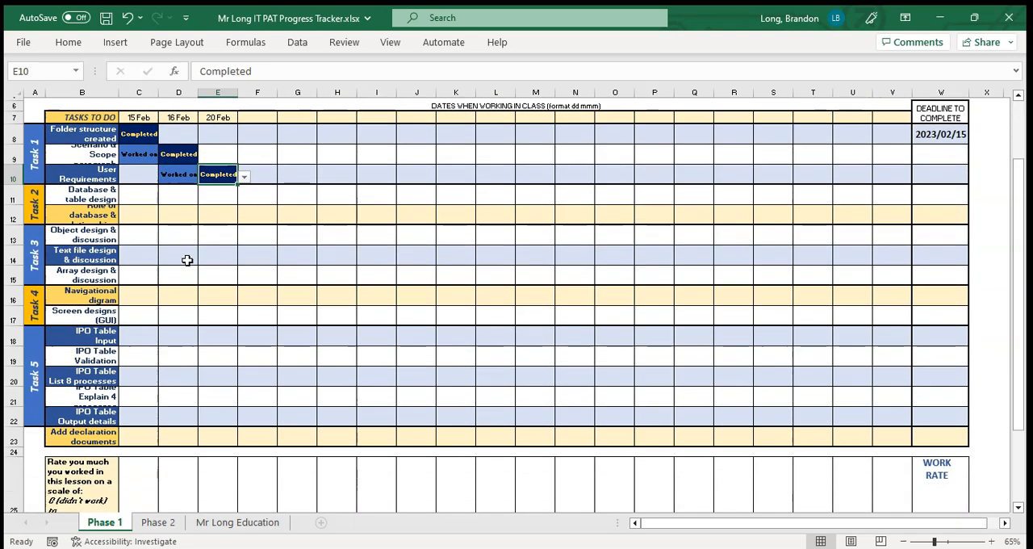
pyautogui.scroll(-3)
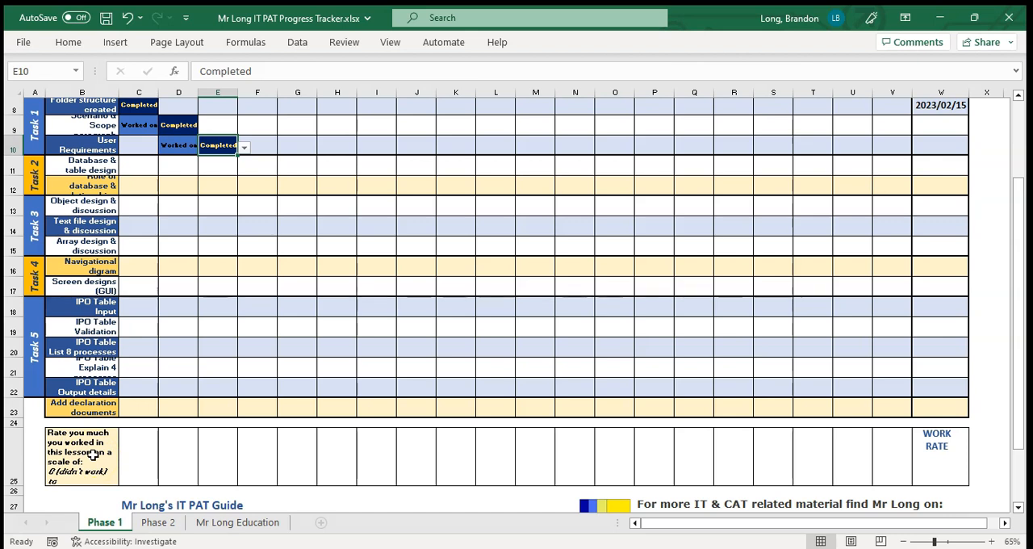
pyautogui.click(140, 451)
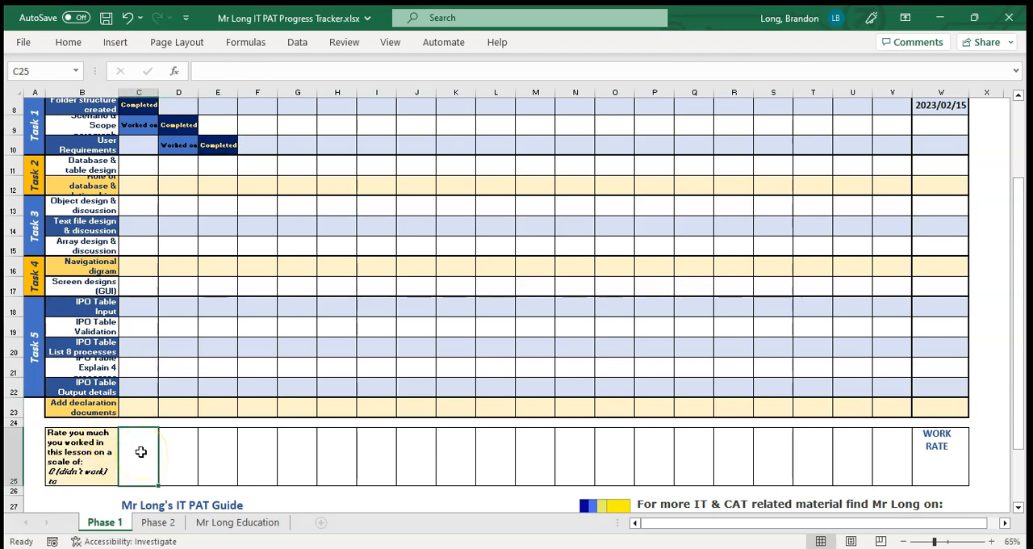
pyautogui.write('4')
pyautogui.click(177, 455)
pyautogui.write('5')
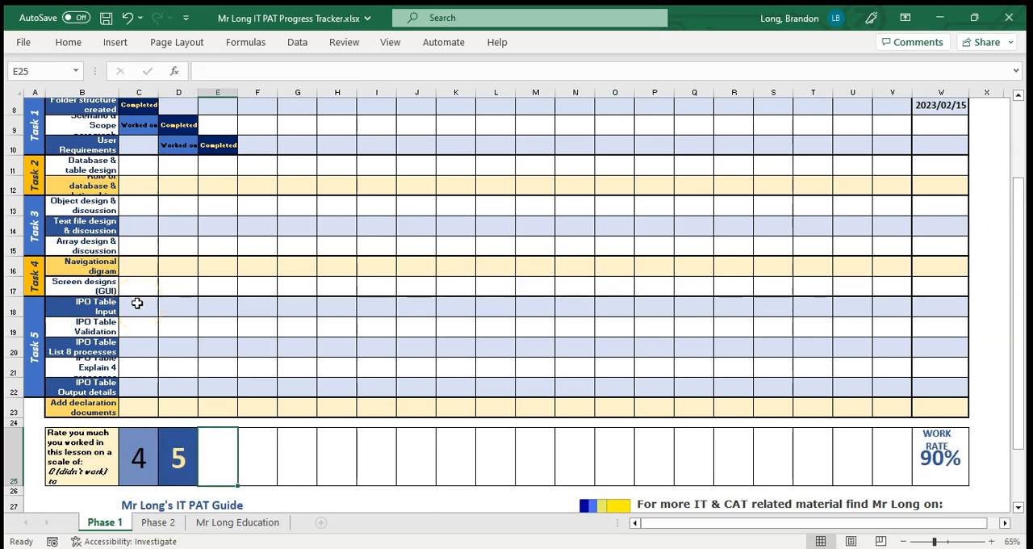
pyautogui.write('2')
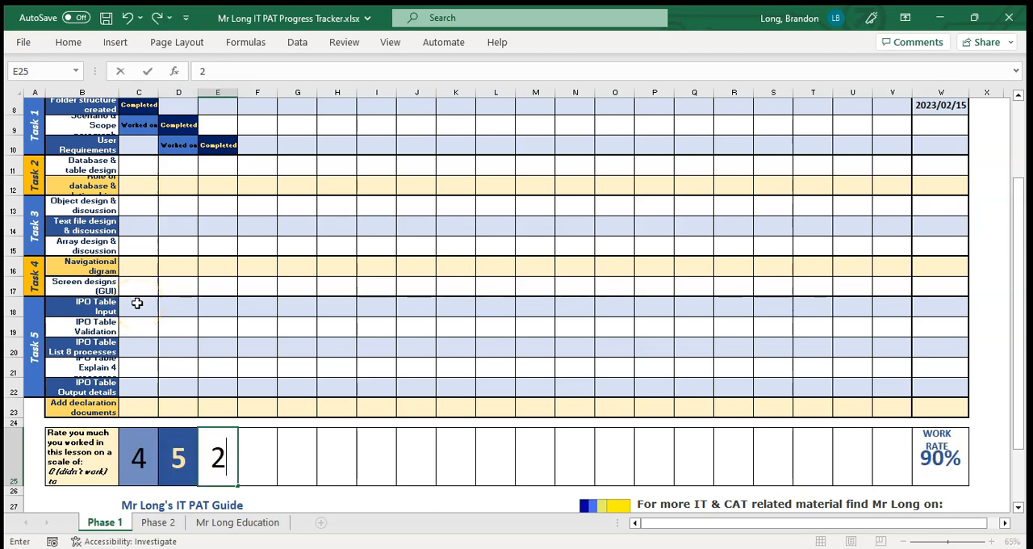
pyautogui.press('Enter')
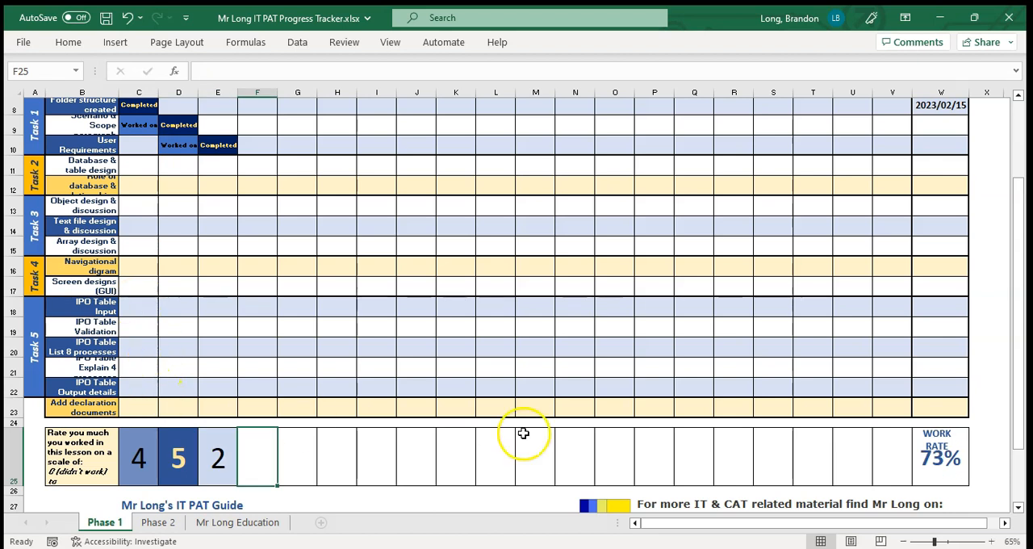
pyautogui.moveTo(936, 458)
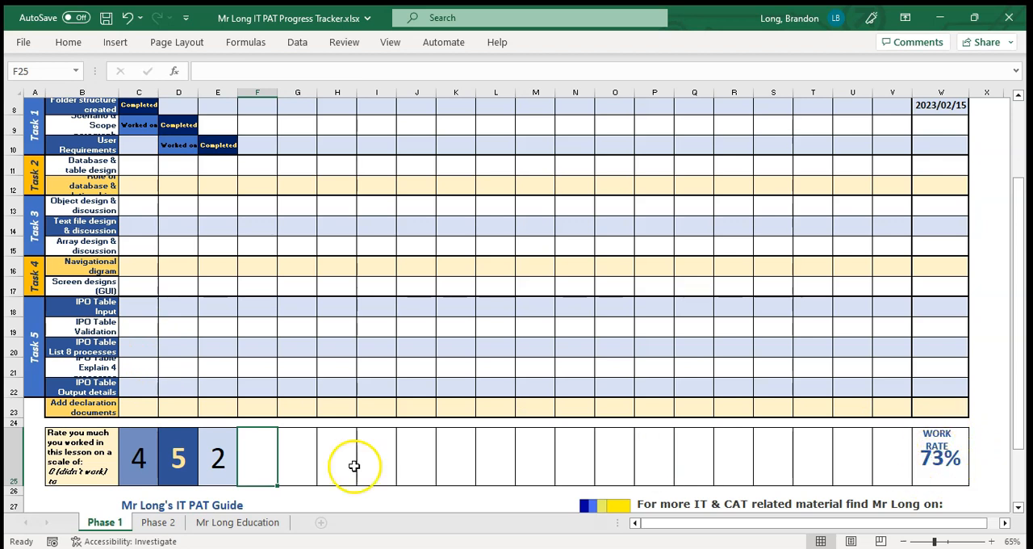
pyautogui.moveTo(199, 423)
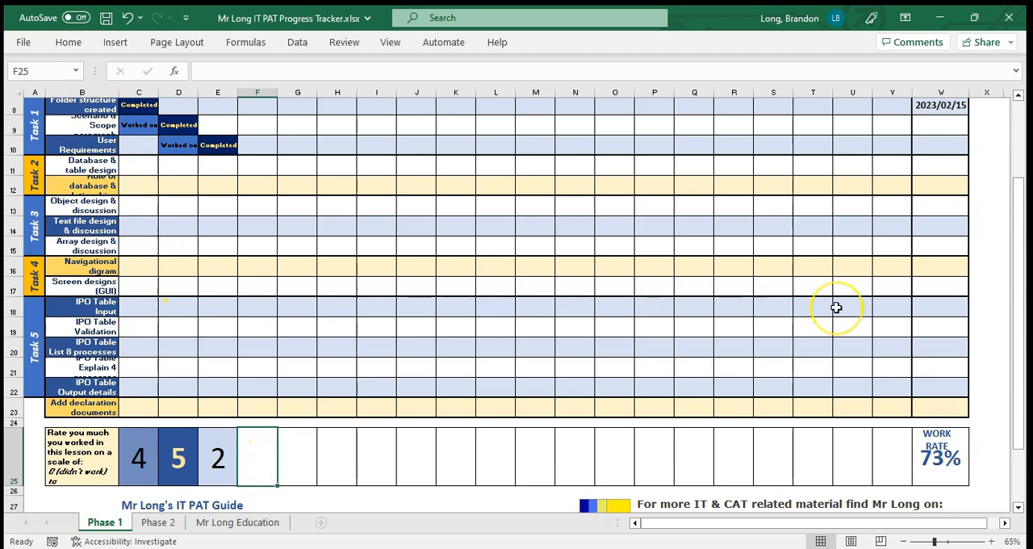
pyautogui.moveTo(936, 455)
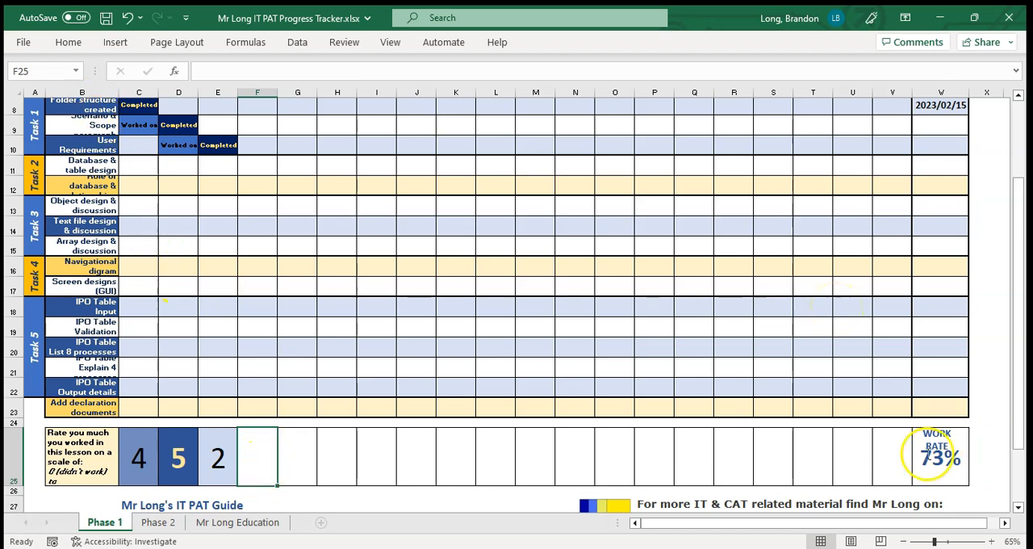
pyautogui.moveTo(810, 479)
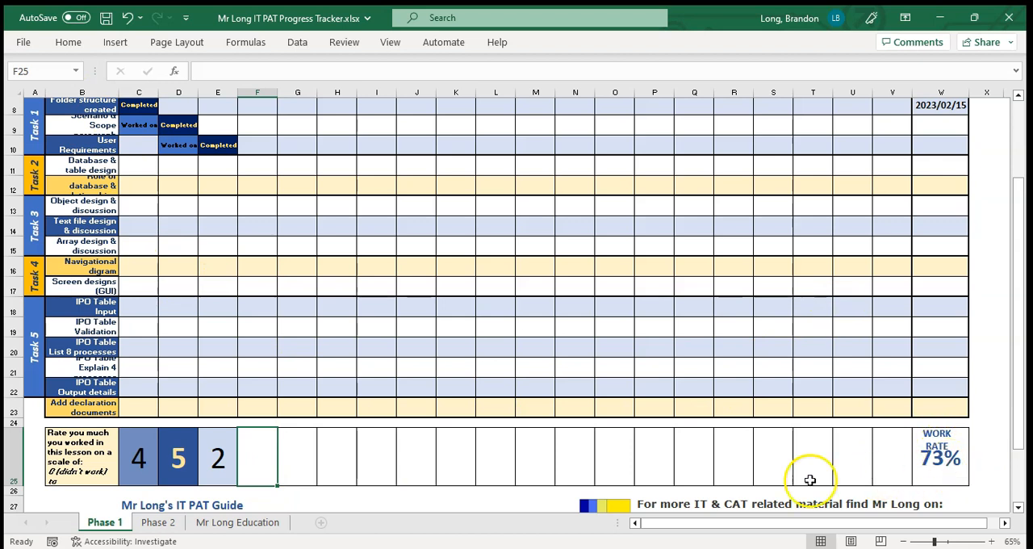
pyautogui.moveTo(329, 387)
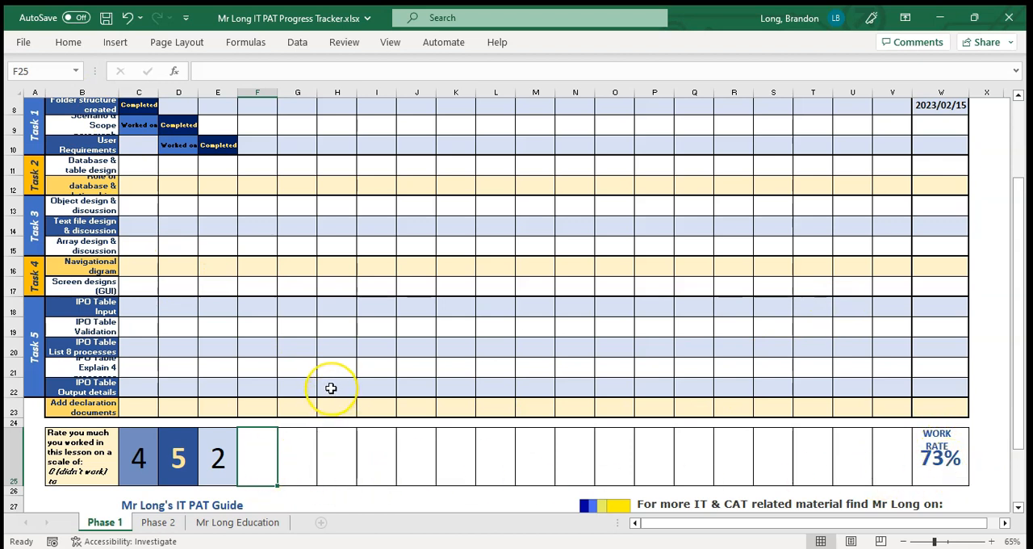
# Switch to the Phase 2 sheet and scroll through its database and program task rows.
pyautogui.click(156, 522)
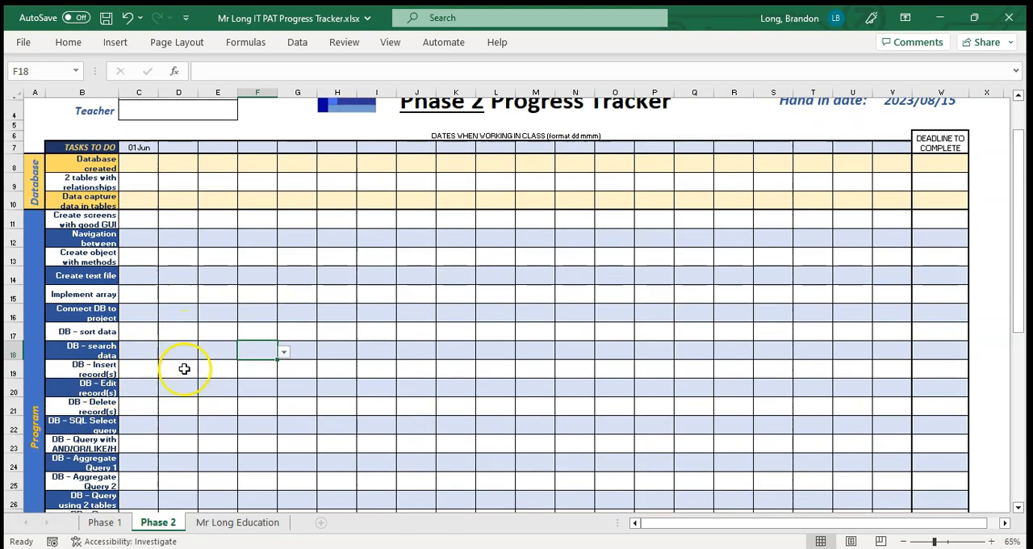
pyautogui.moveTo(191, 379)
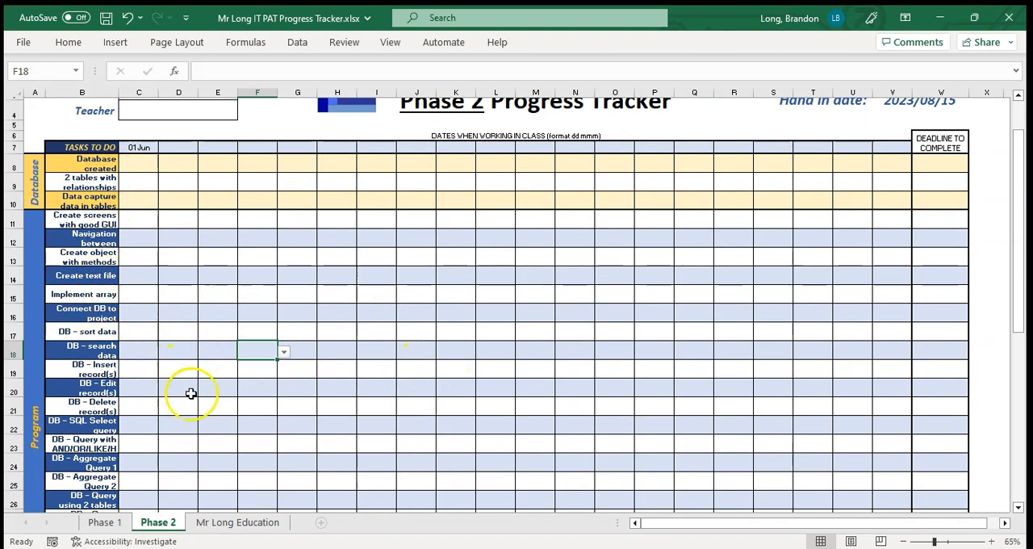
pyautogui.scroll(-3)
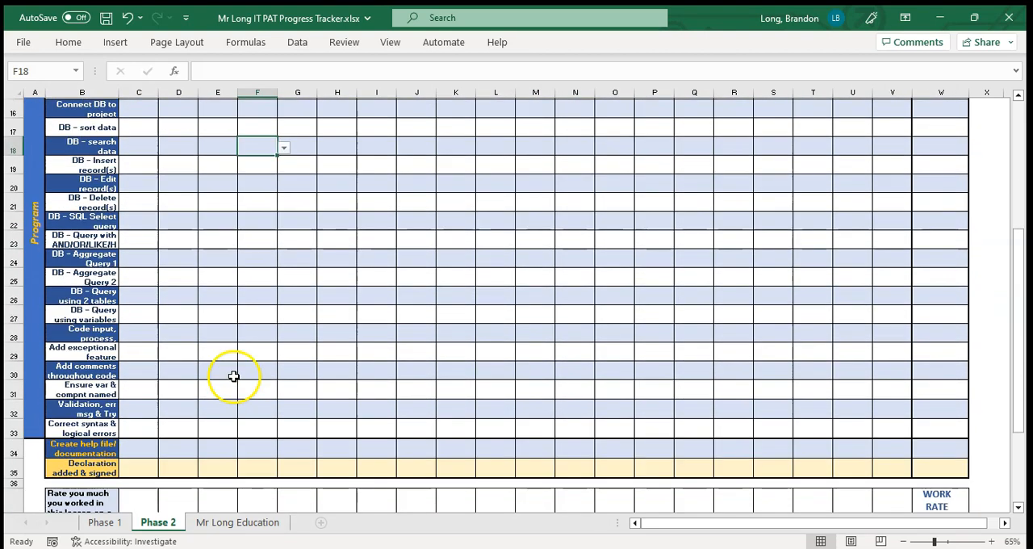
pyautogui.scroll(-3)
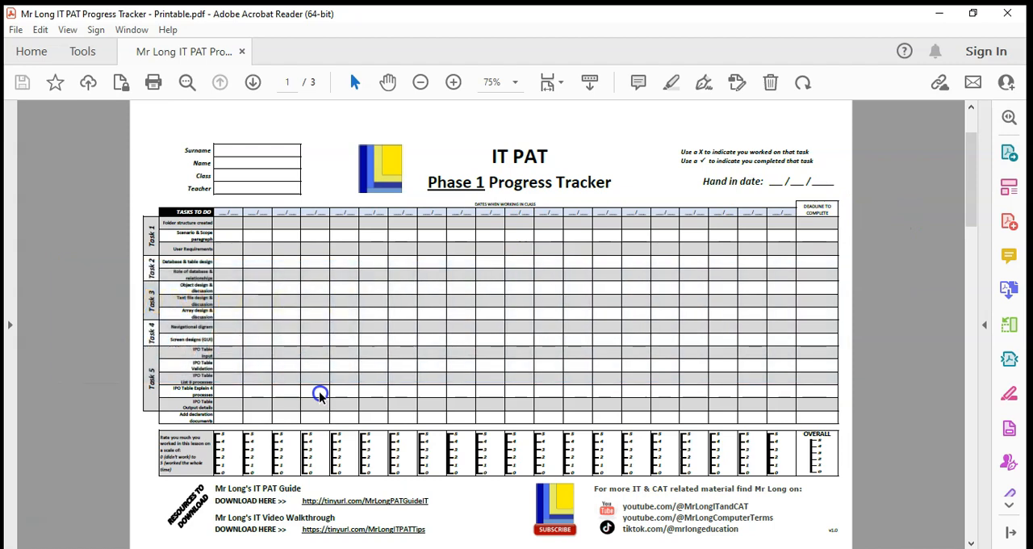
pyautogui.moveTo(318, 403)
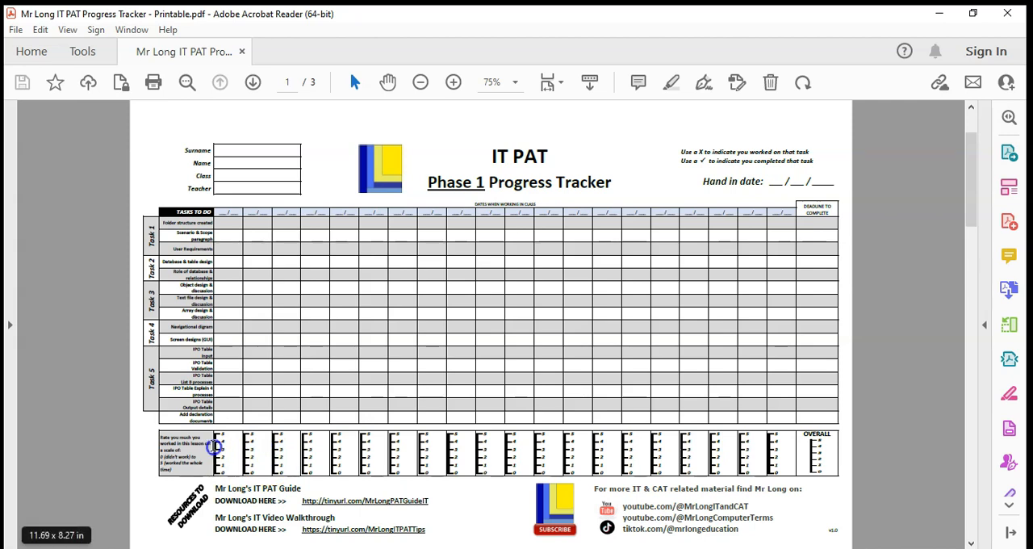
pyautogui.moveTo(280, 442)
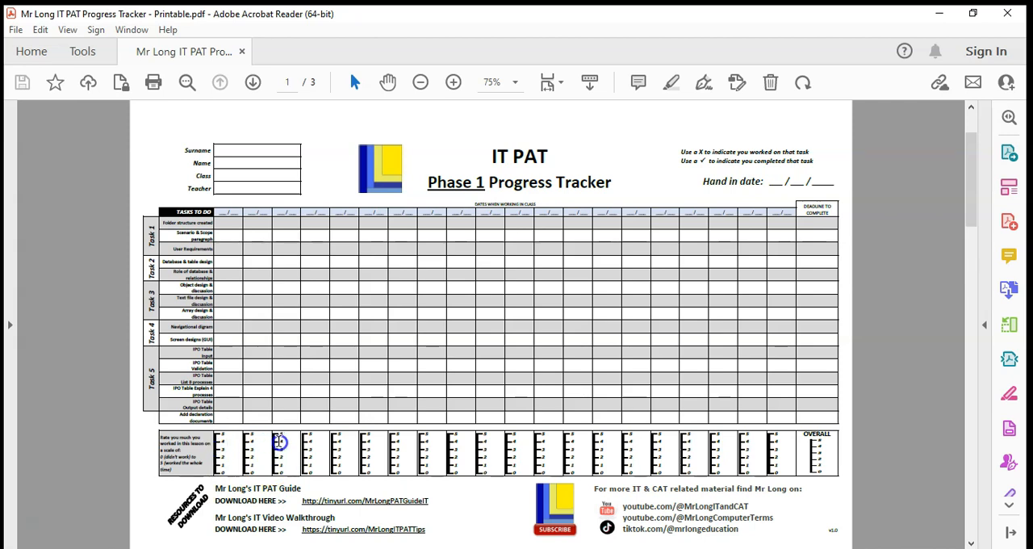
pyautogui.moveTo(421, 452)
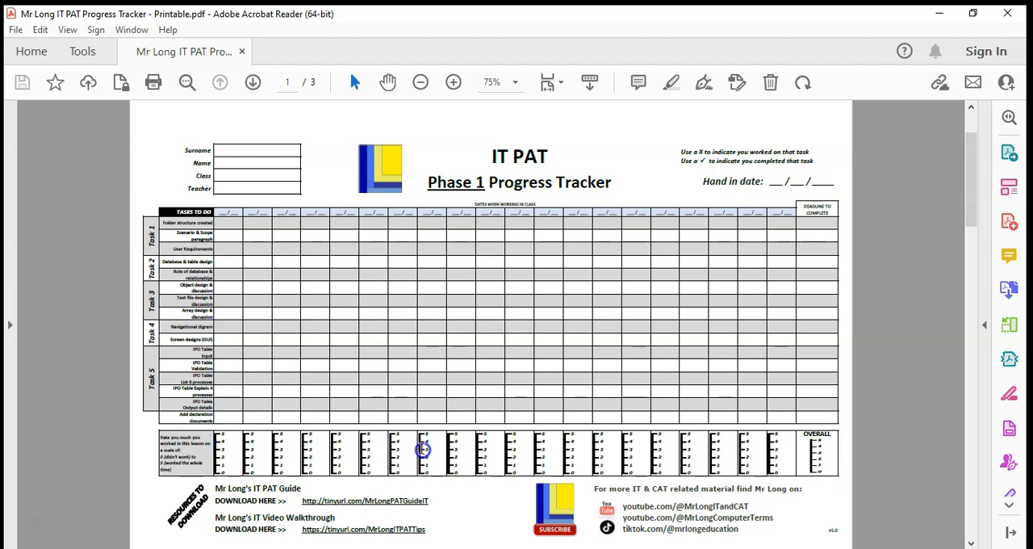